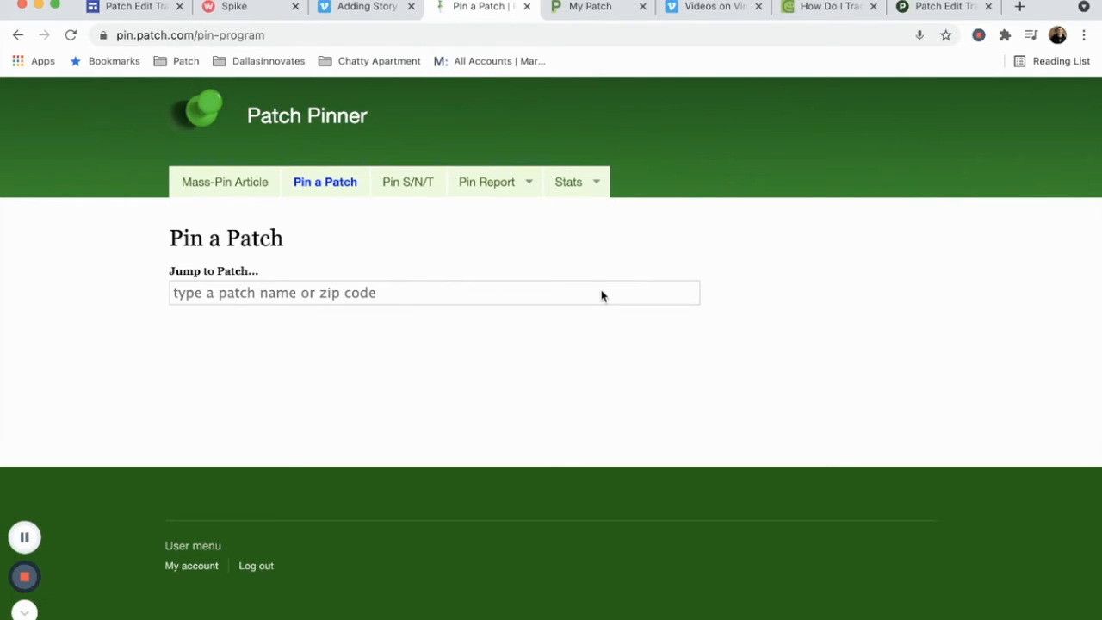
- Search 'new br' in Jump to Patch and pick New Brunswick, NJ Patch
type("new br")
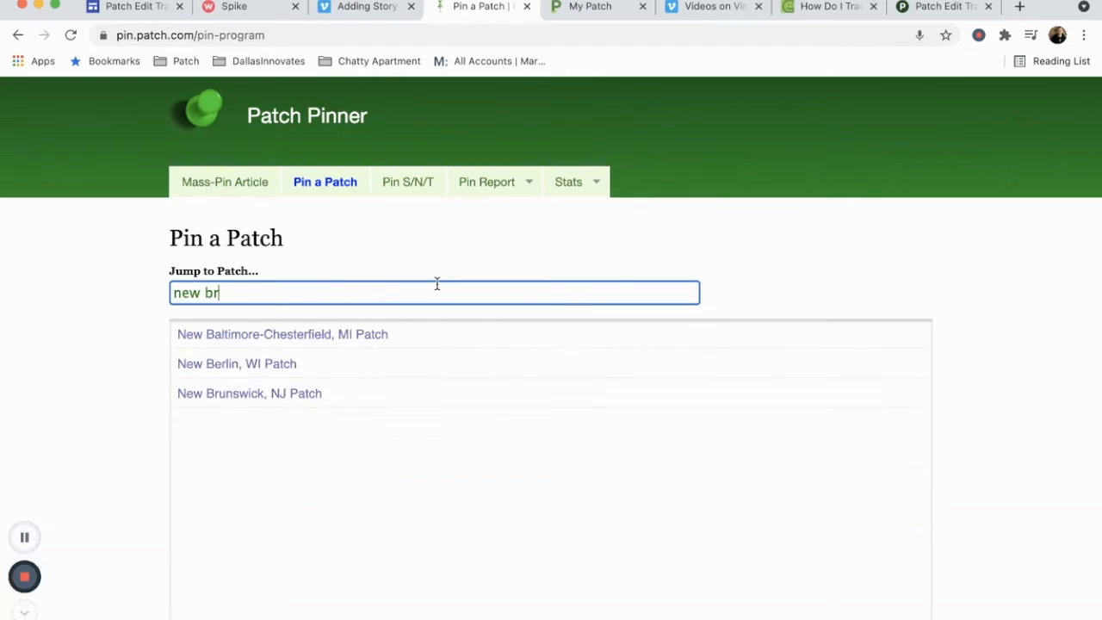
left_click(250, 393)
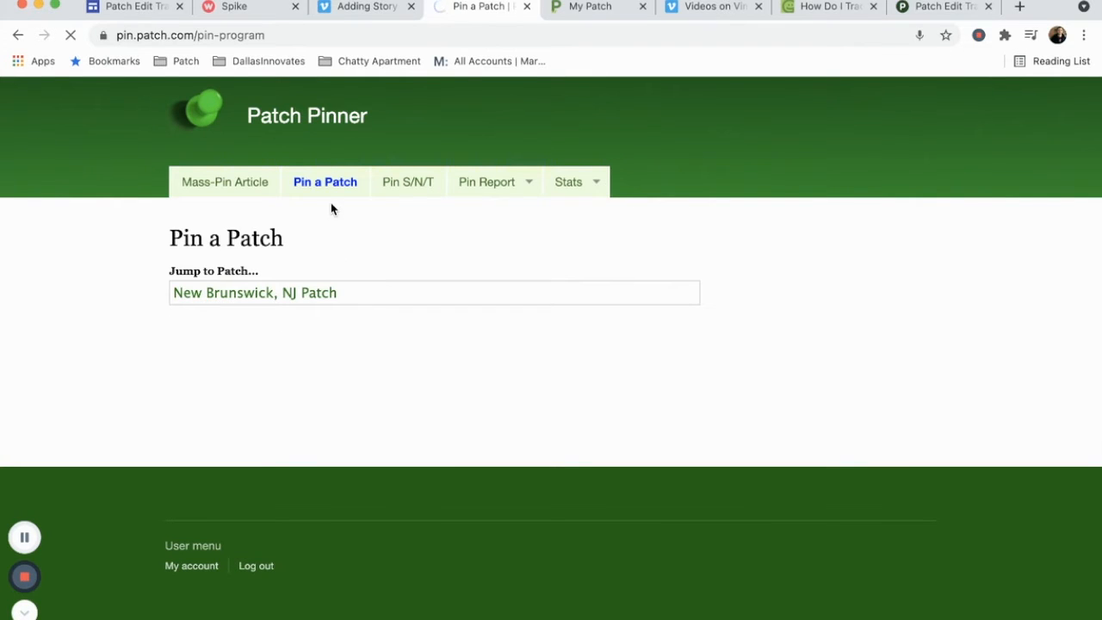
- Scroll to Most Recent Articles and queue 'Father's Day Surprise: Share Photo On New Brunswick Patch'
left_click(434, 292)
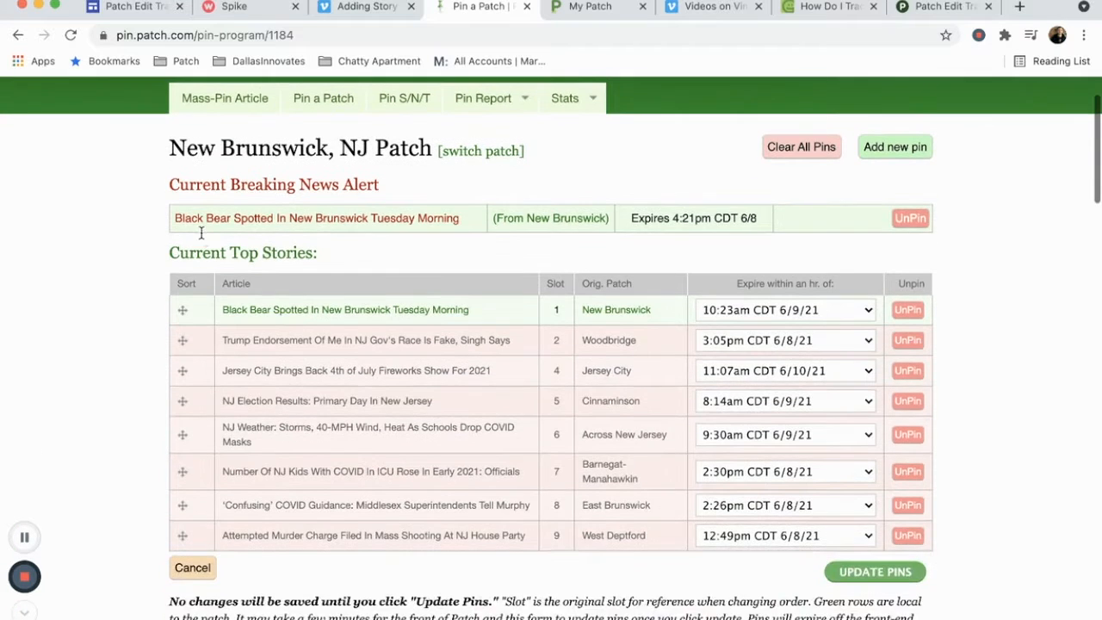
scroll("down", 3)
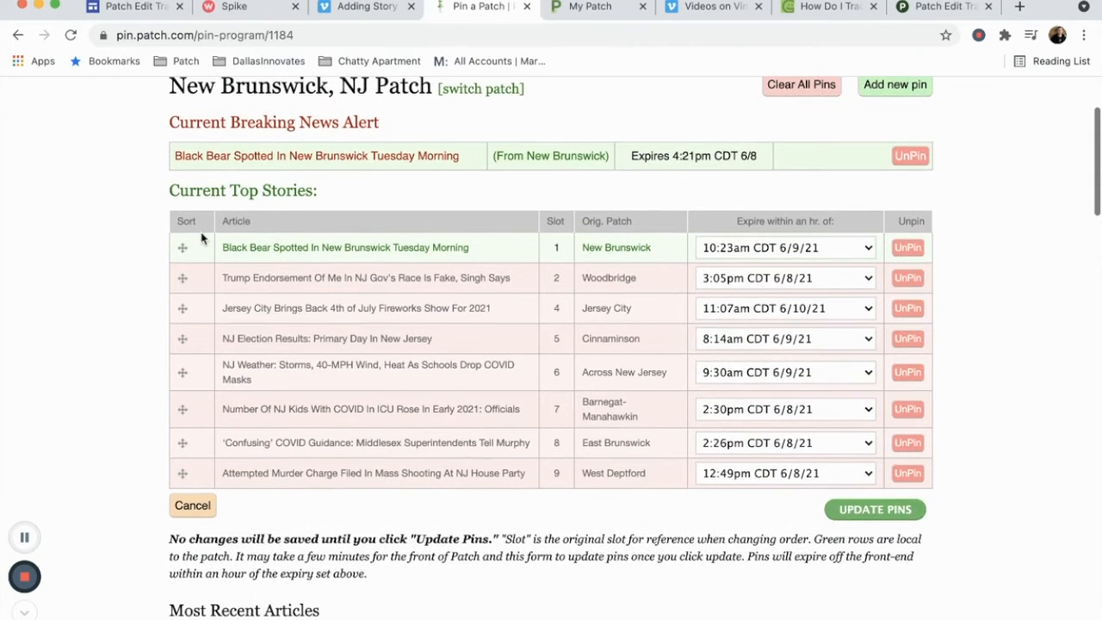
scroll("down", 3)
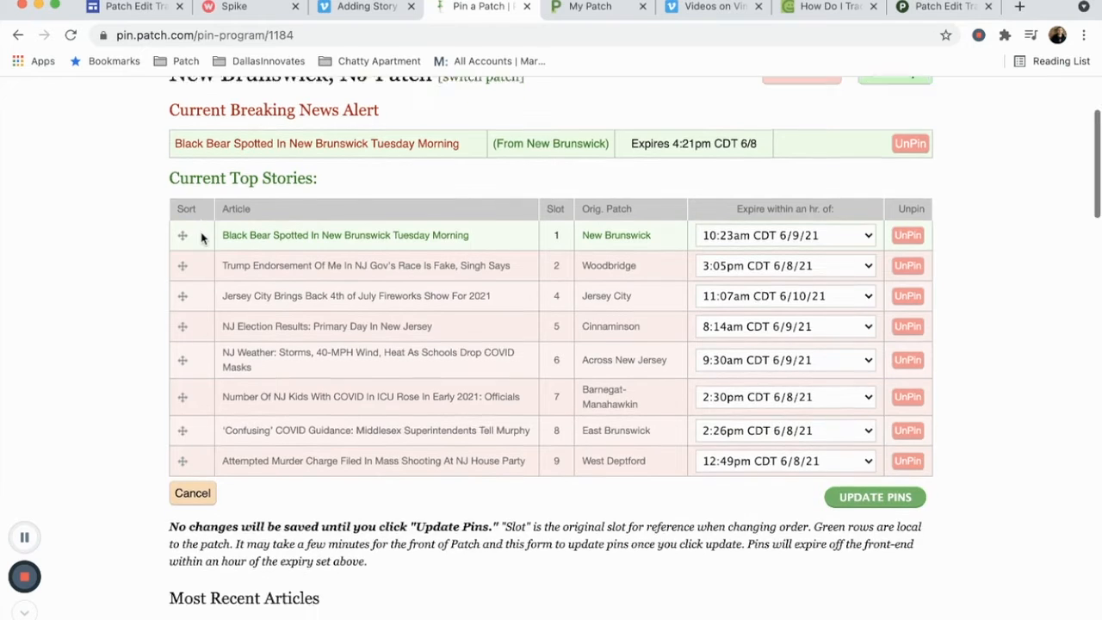
scroll("down", 3)
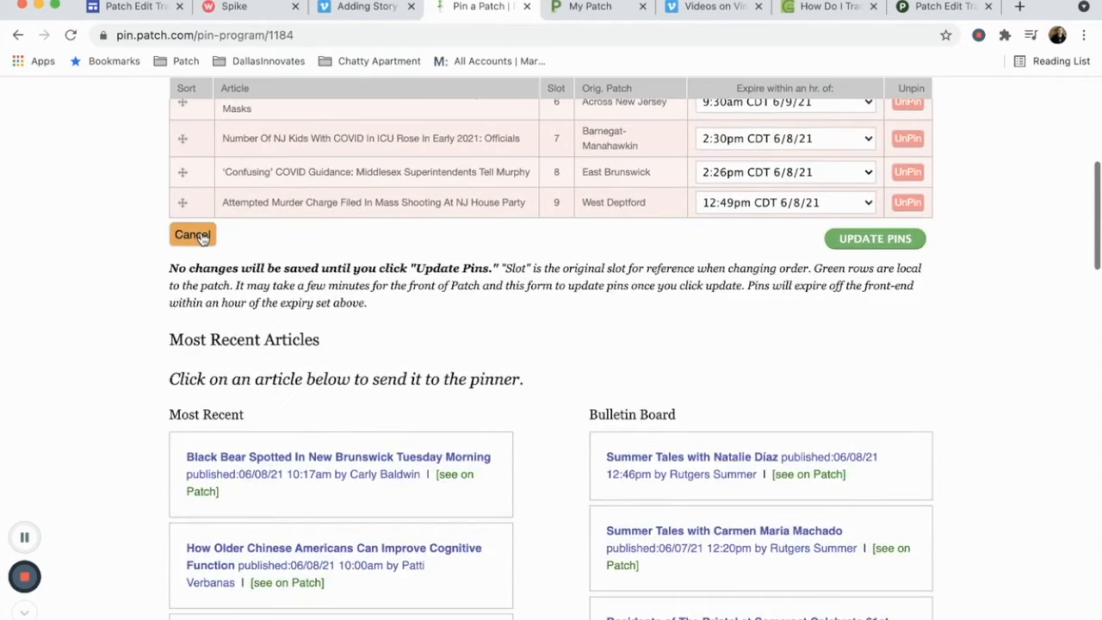
scroll("down", 3)
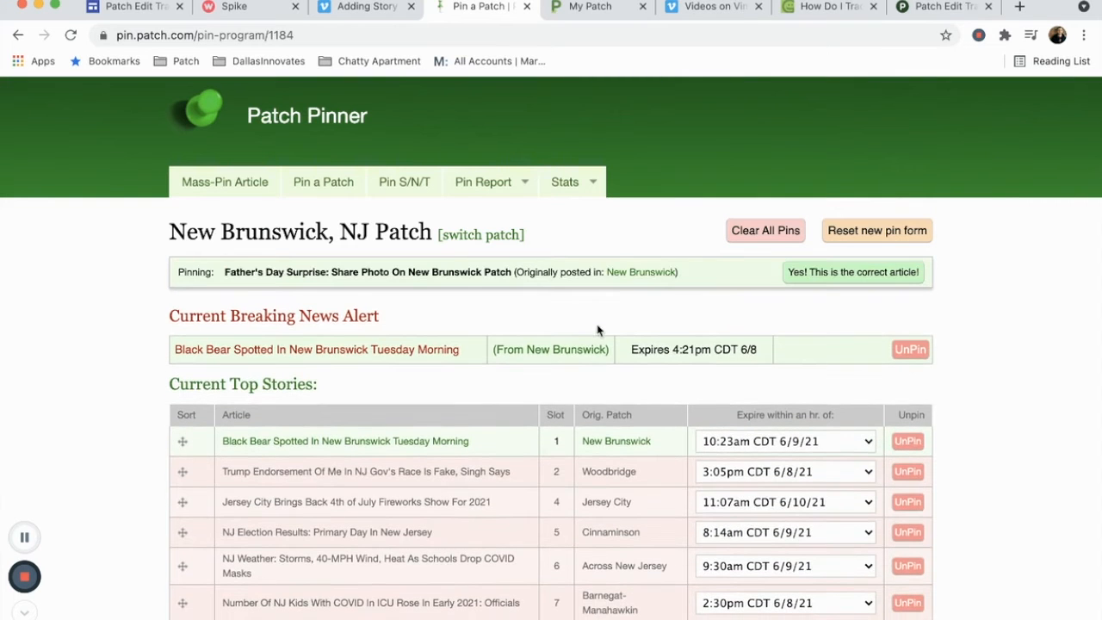
- Dismiss the stats options and confirm Father's Day Surprise is the correct article
left_click(565, 182)
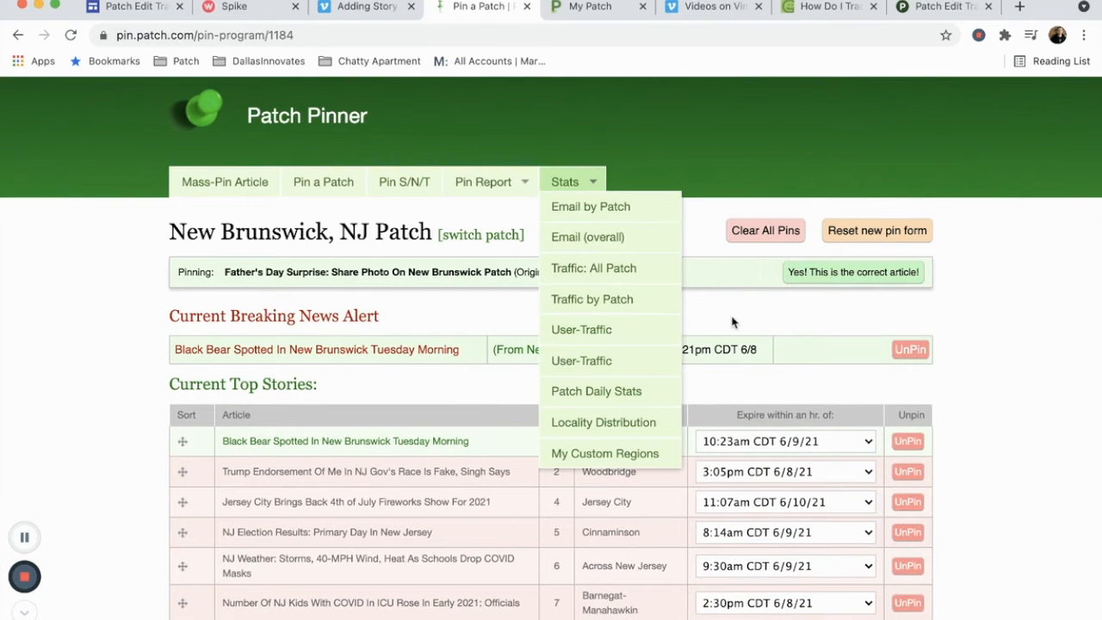
left_click(460, 267)
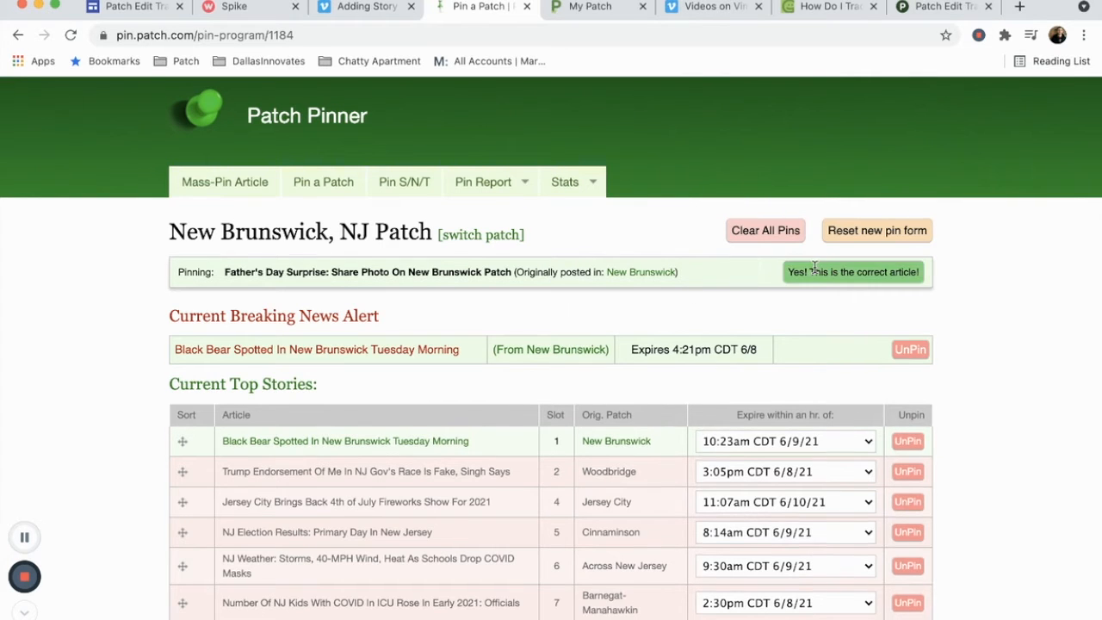
left_click(852, 272)
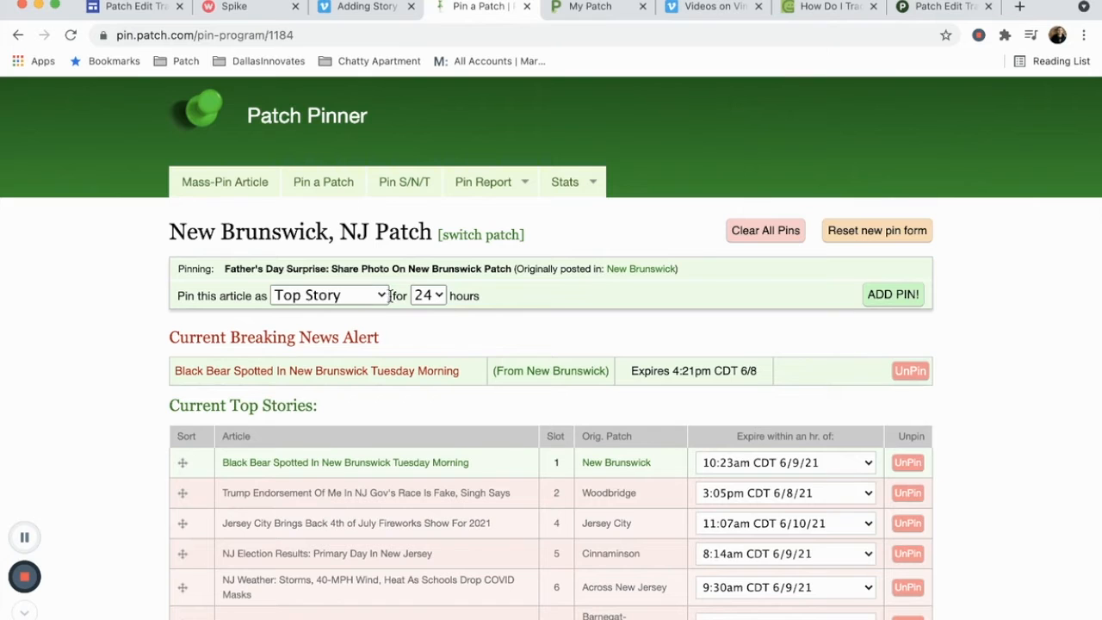
- Try Breaking News and Local Update, settle on Top Story, and cycle the hours dropdown
left_click(329, 294)
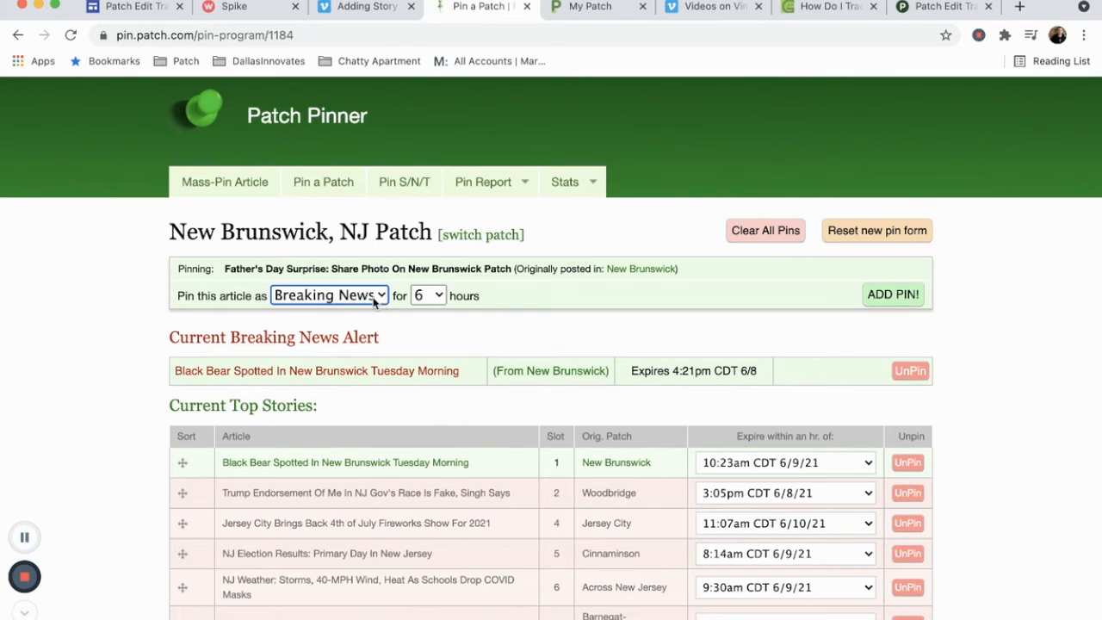
left_click(329, 295)
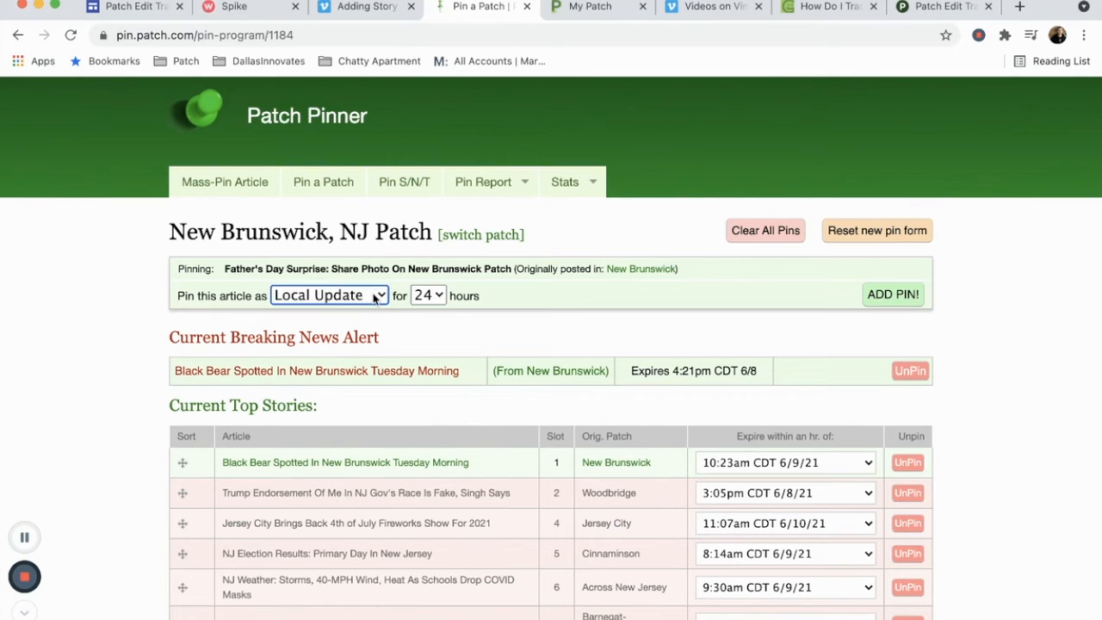
left_click(329, 294)
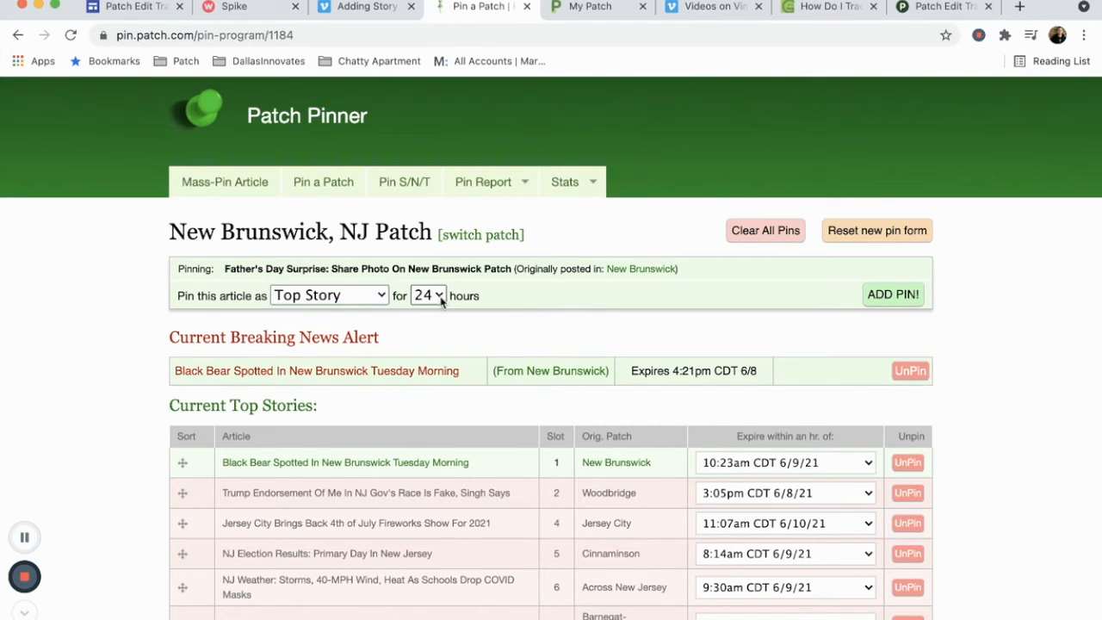
left_click(428, 295)
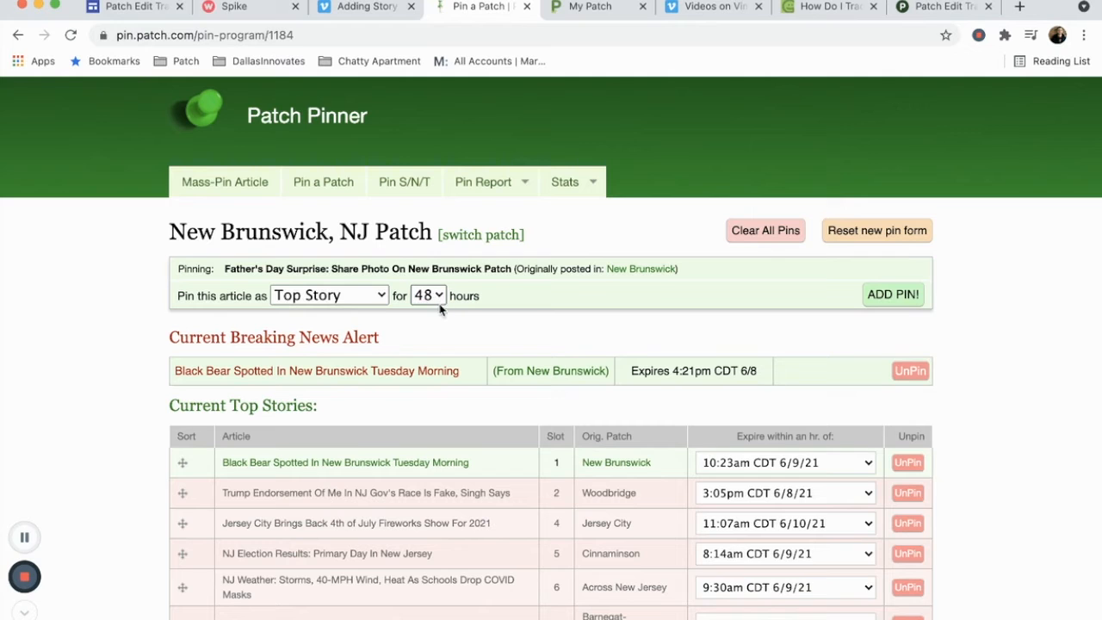
left_click(428, 294)
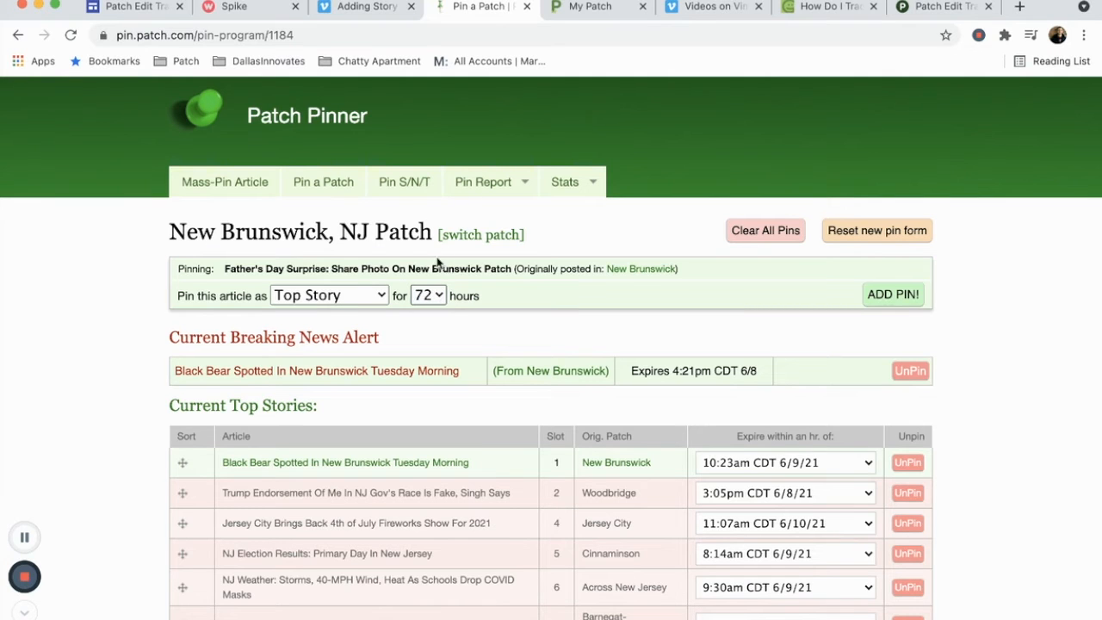
left_click(428, 295)
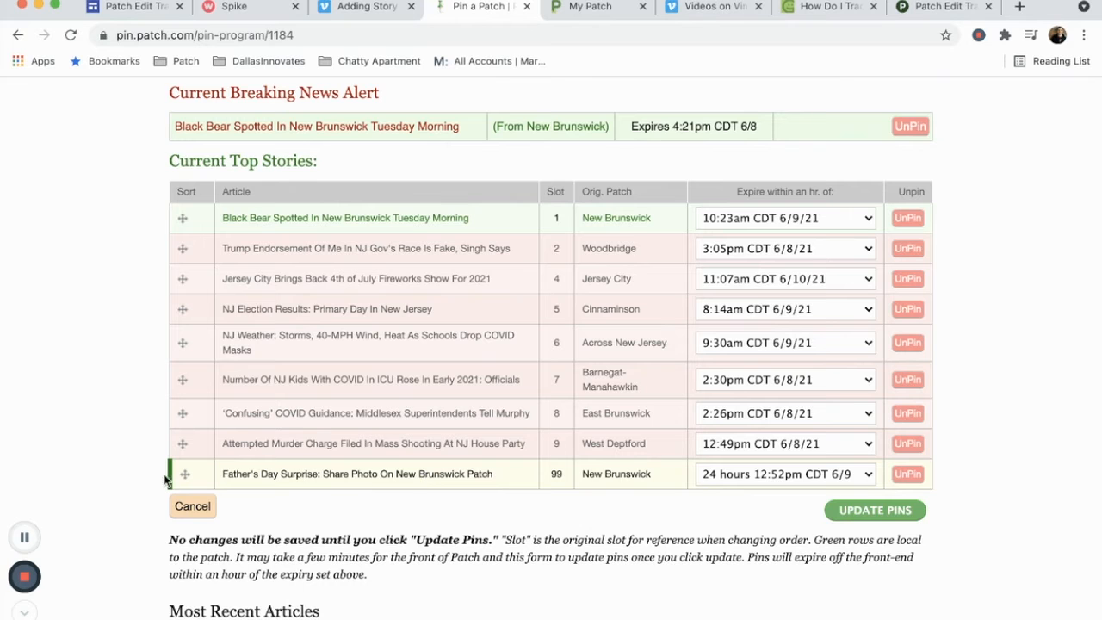
- Move Father's Day Surprise to top-story slot 3 with a 24-hour expiry and update pins
left_click_drag(183, 474, 182, 309)
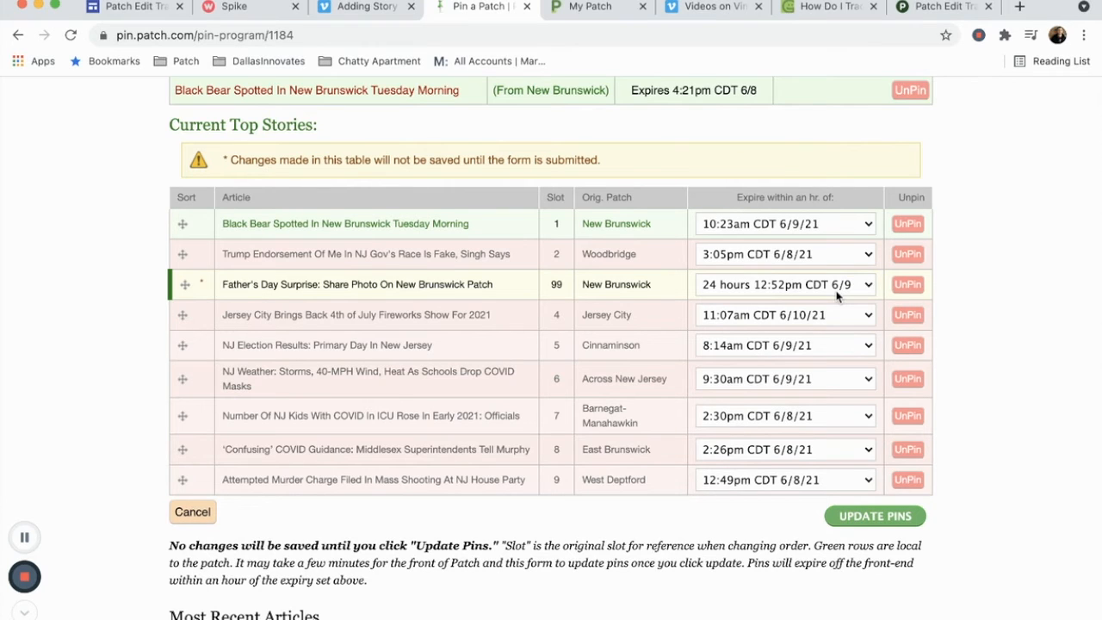
left_click(784, 284)
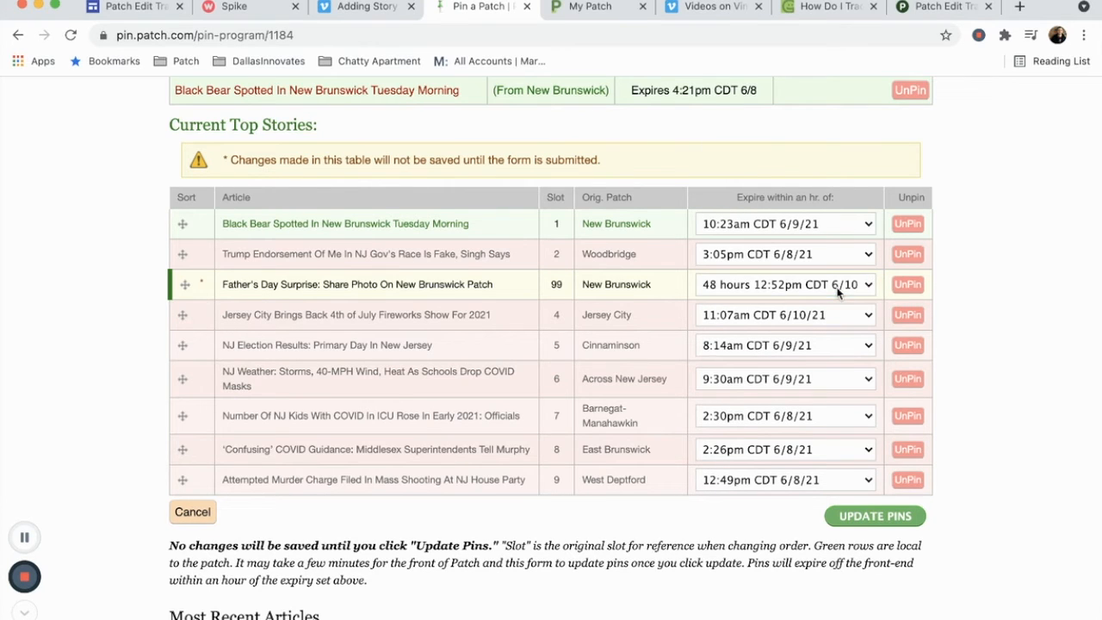
left_click(784, 284)
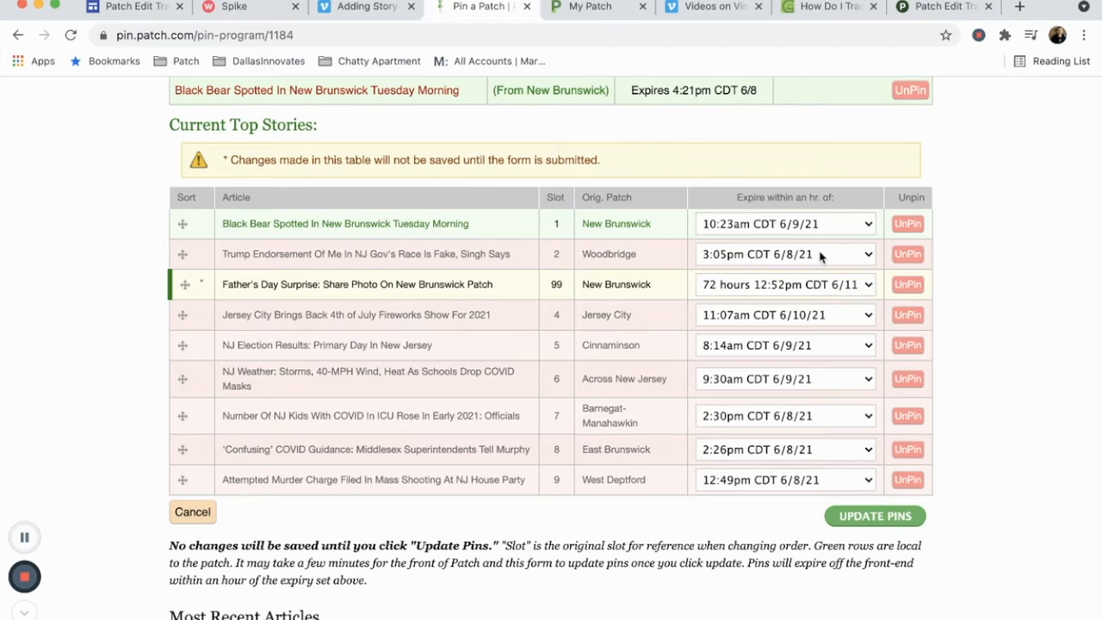
left_click(783, 284)
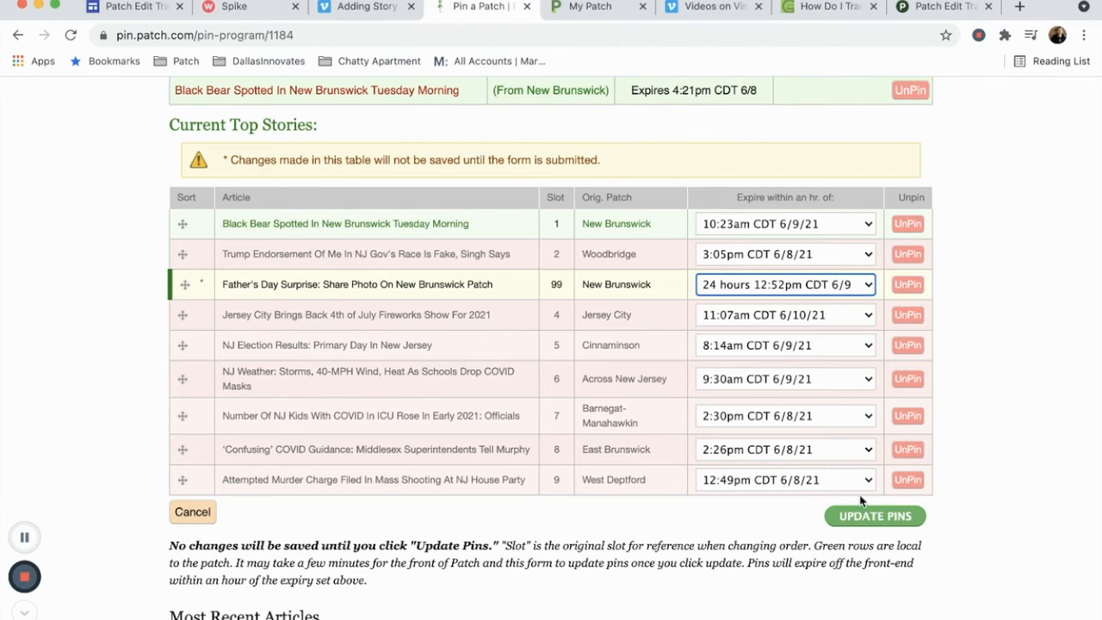
left_click(875, 516)
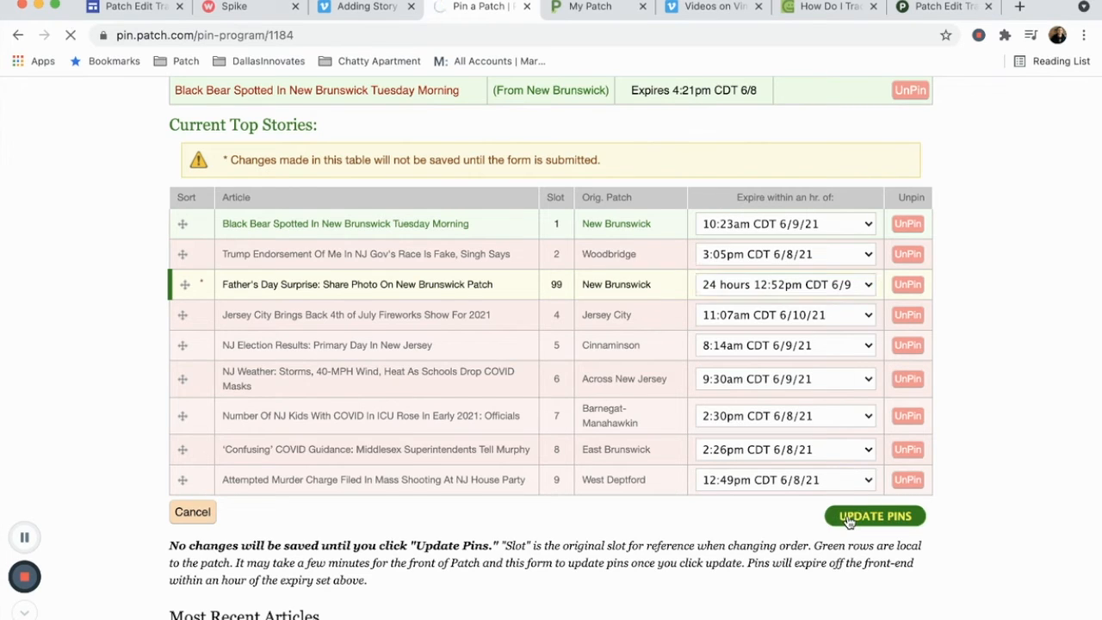
left_click(874, 514)
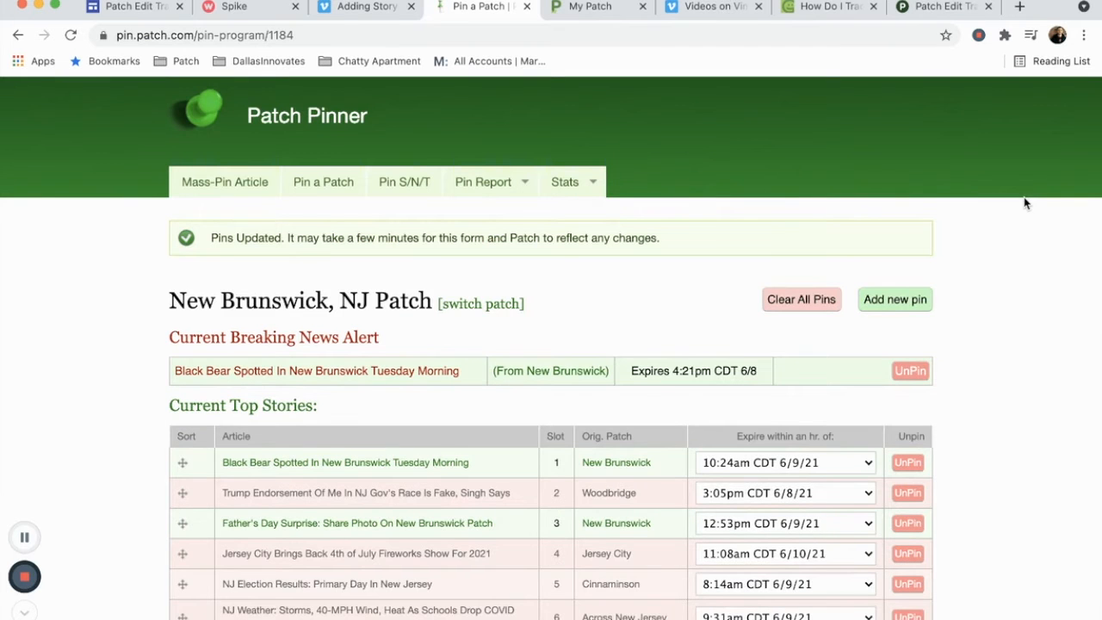
- Unpin Father's Day Surprise, update pins, and switch to My Patch's posted articles
scroll("down", 3)
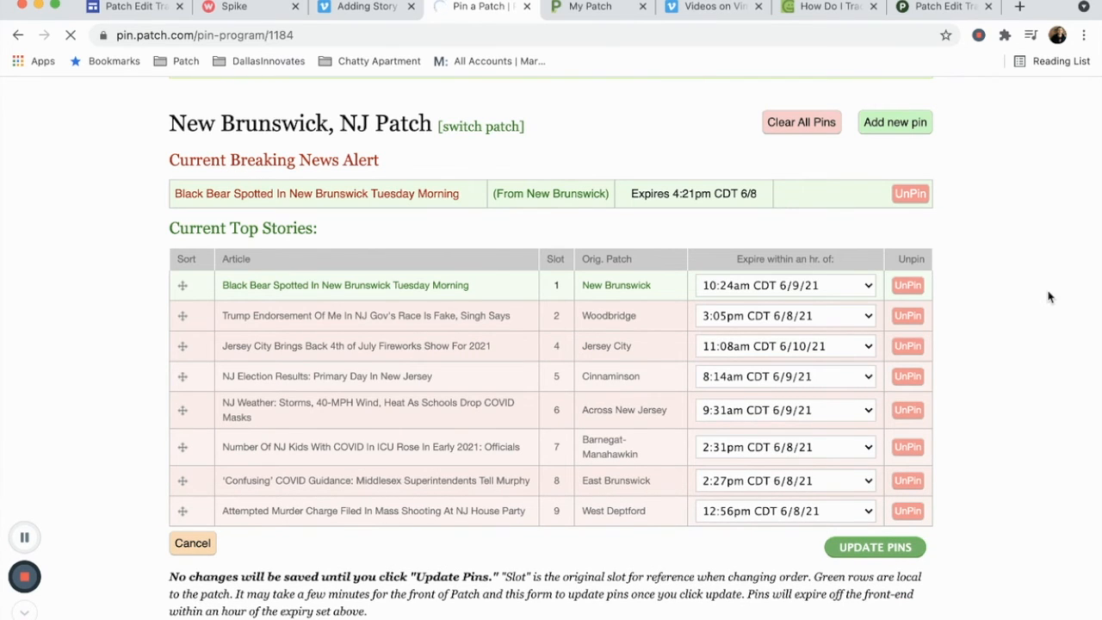
left_click(875, 547)
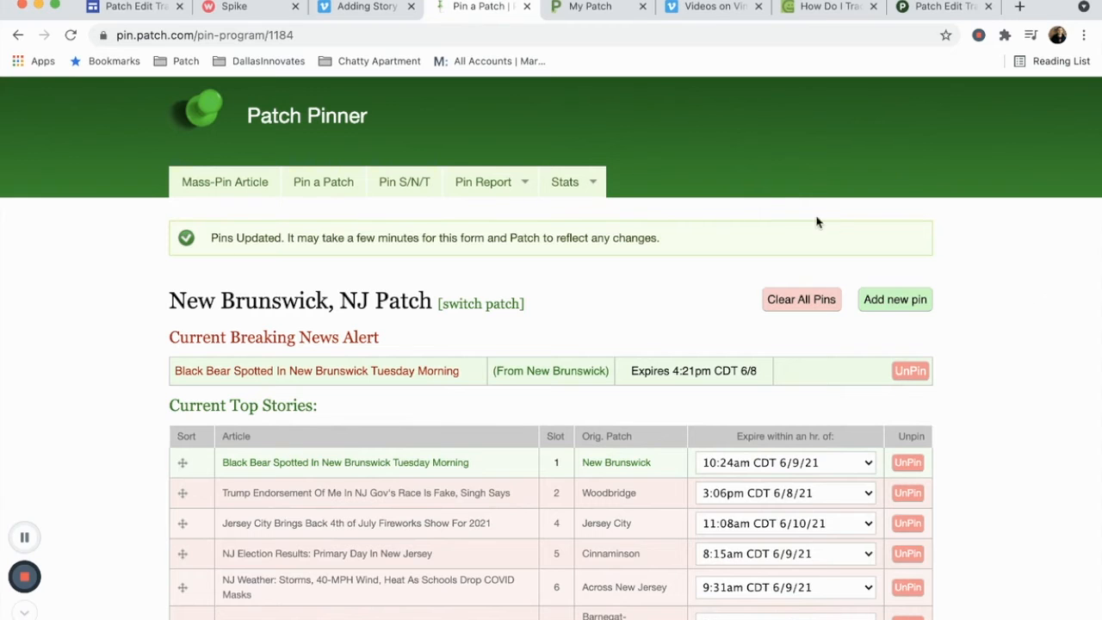
left_click(590, 6)
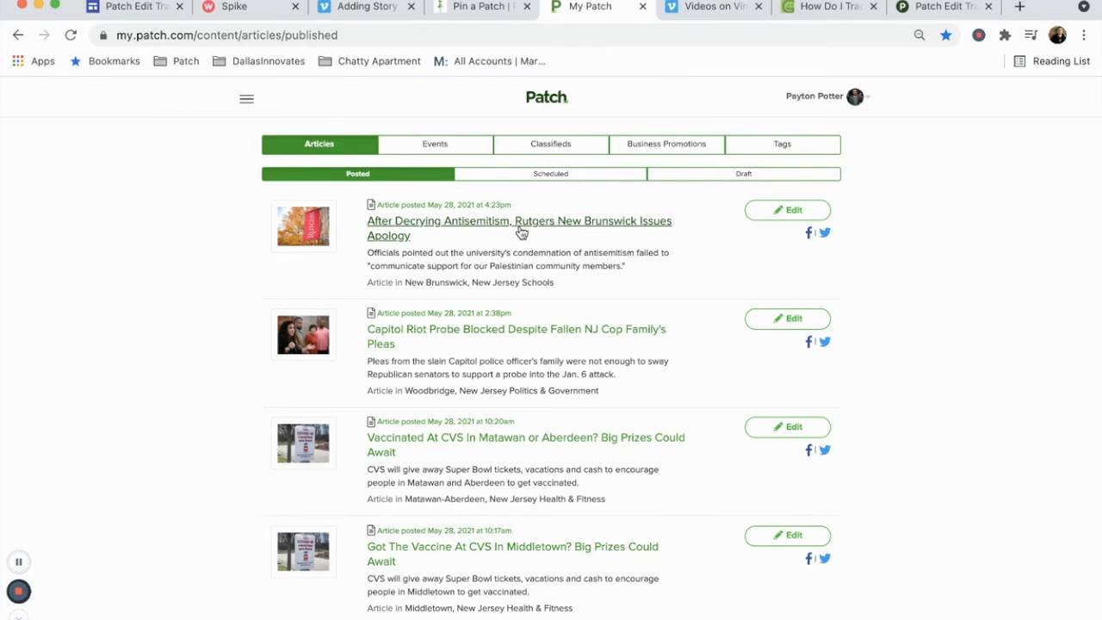
- Open the Rutgers apology article's live page, then return to the Pin a Patch tab
left_click(518, 227)
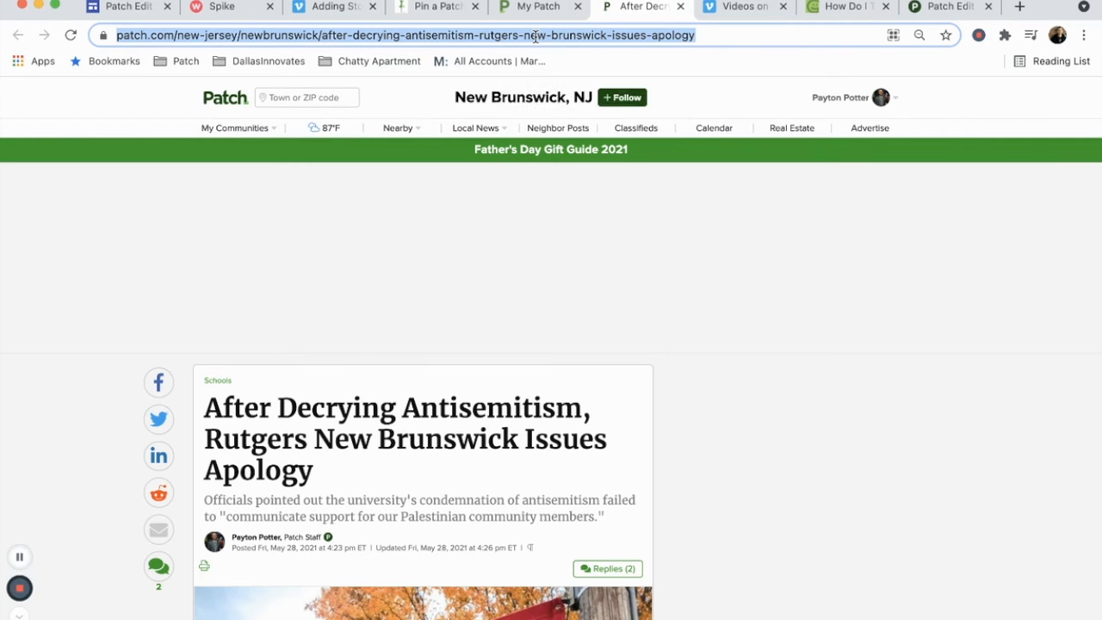
left_click(435, 7)
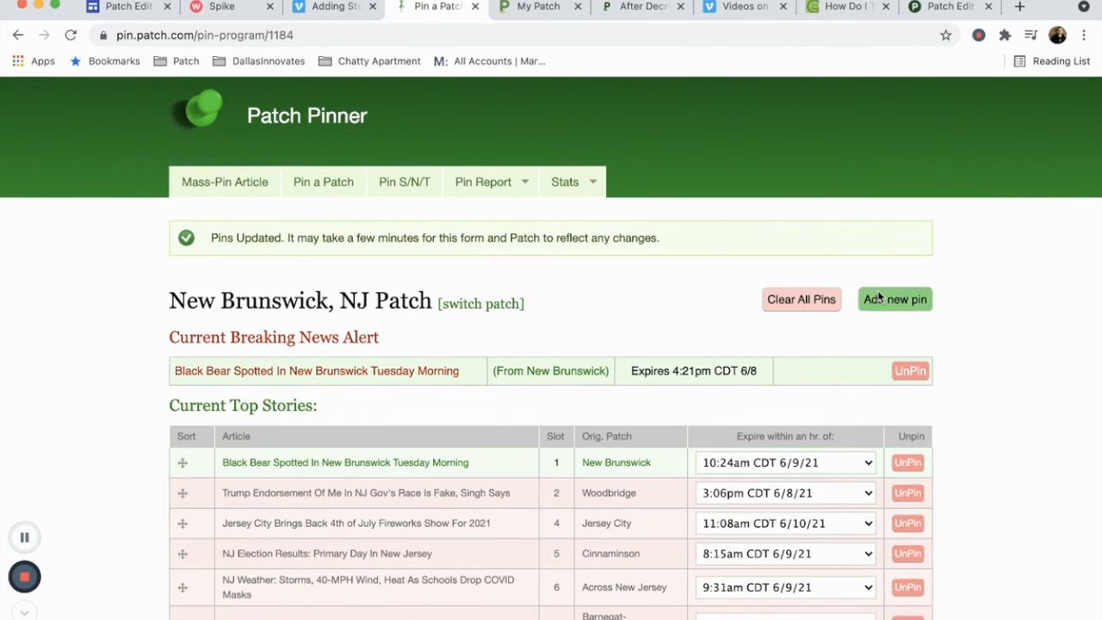
- Add a new pin from the Rutgers apology article URL and confirm the article
left_click(895, 299)
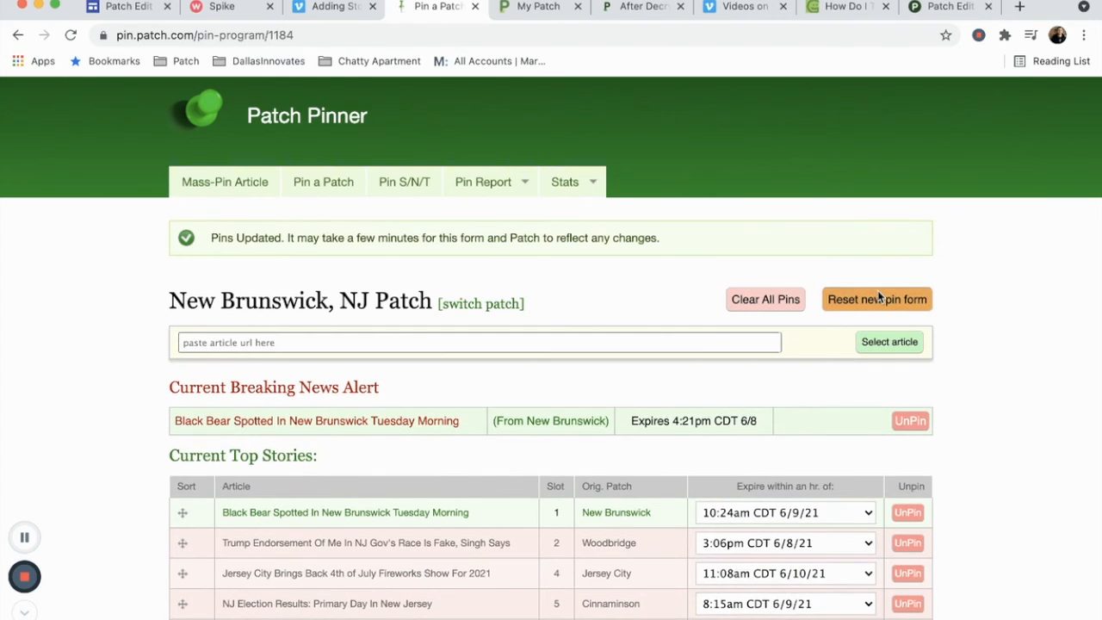
scroll("down", 3)
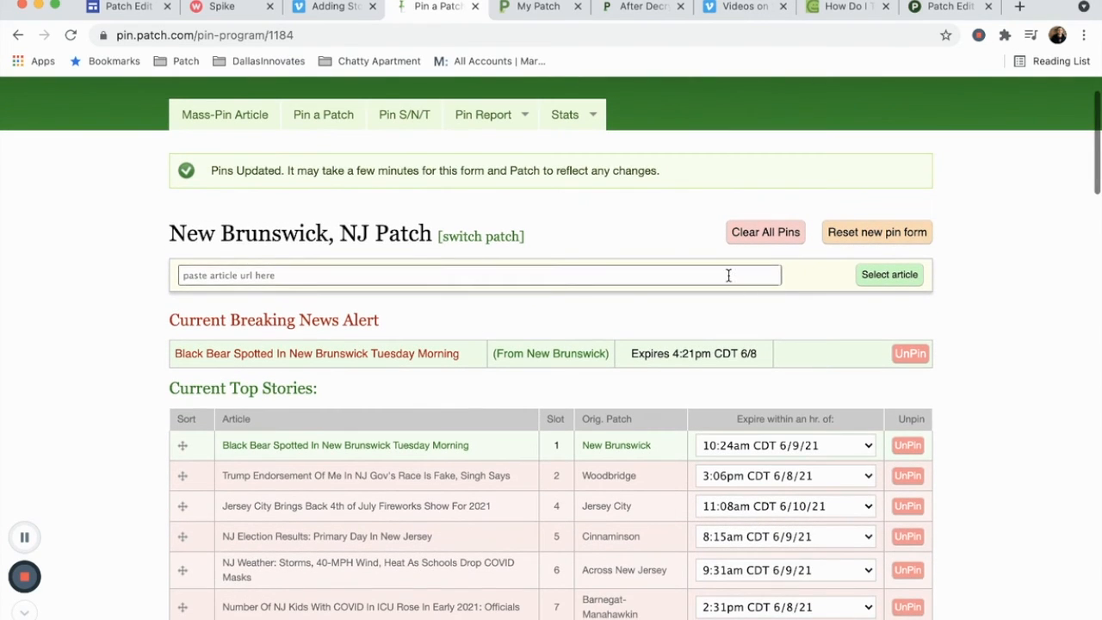
type("https://patch.com/new-jersey/newbrunswick/after-decrying-antisemitism-rutgers-new-brunswick-issues-apology")
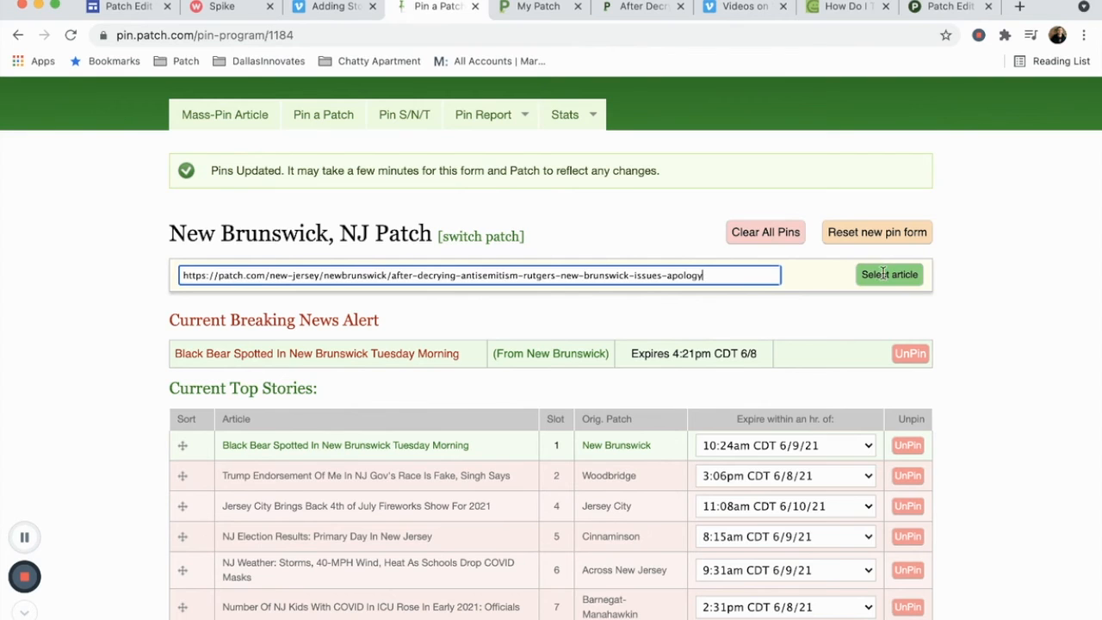
left_click(888, 274)
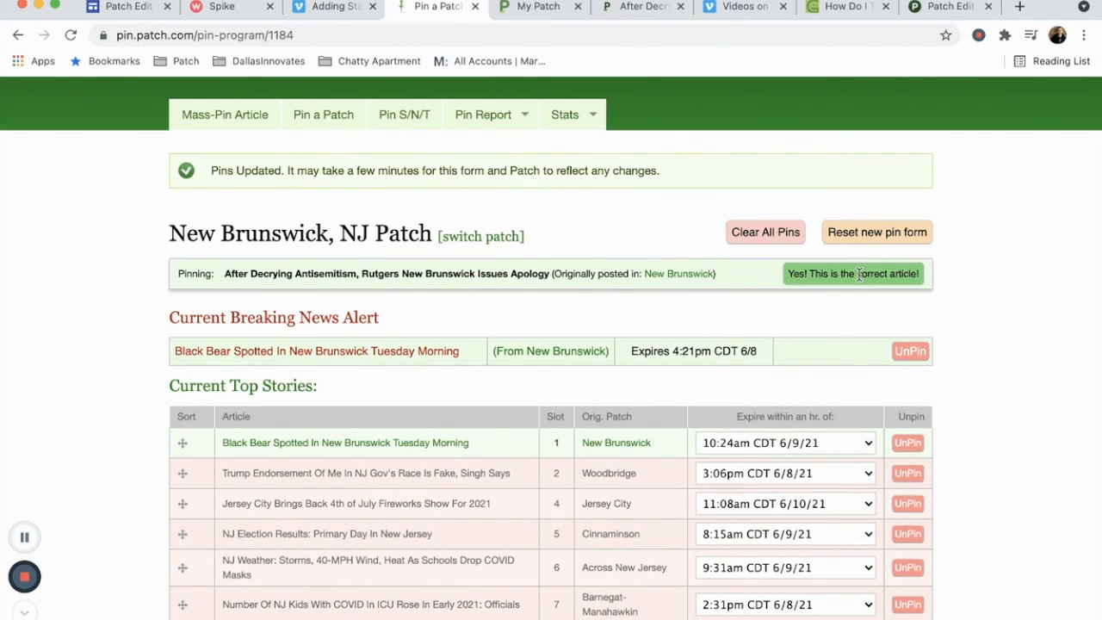
left_click(853, 273)
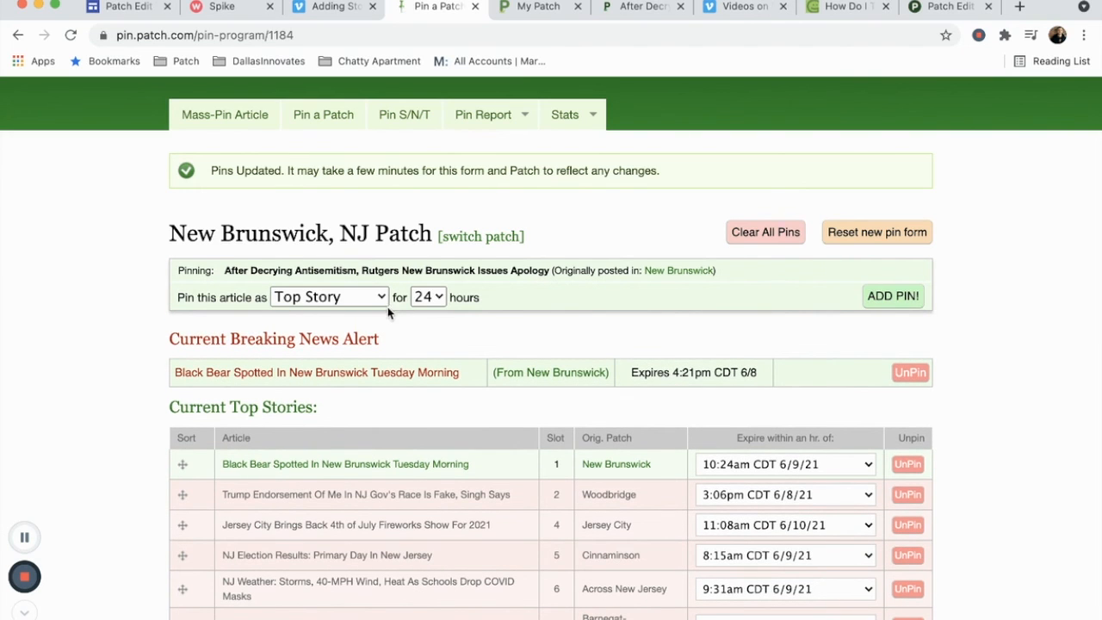